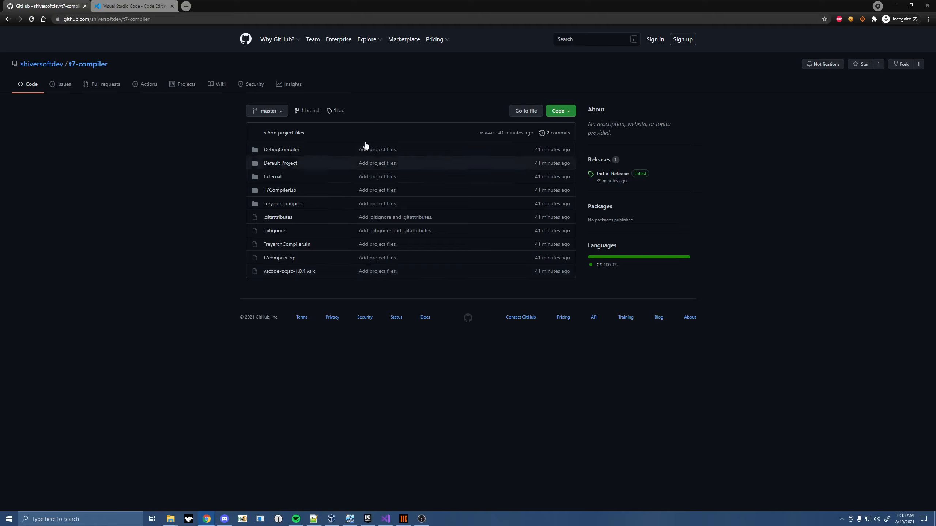
Bring up the code.visualstudio.com homepage offering the Windows Stable Build download.
{"action": "left_click", "coordinate": [105, 19]}
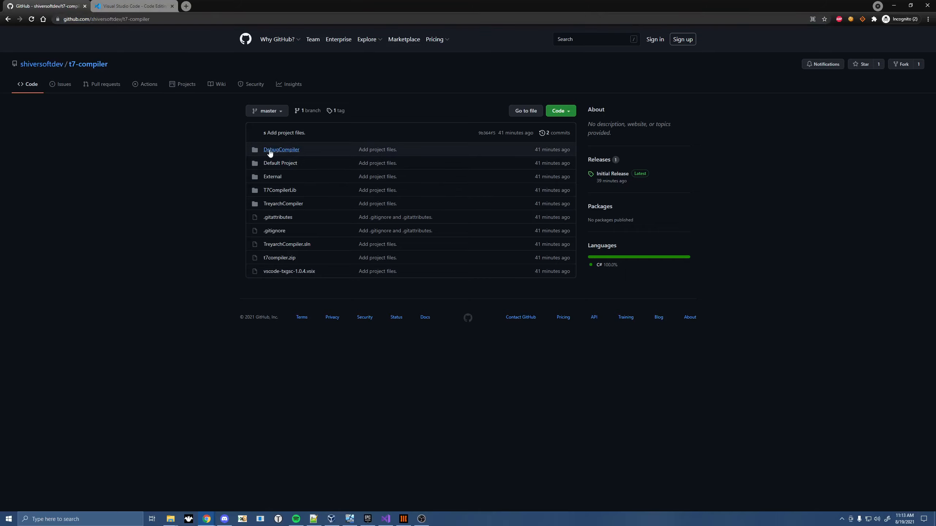
{"action": "mouse_move", "coordinate": [774, 236]}
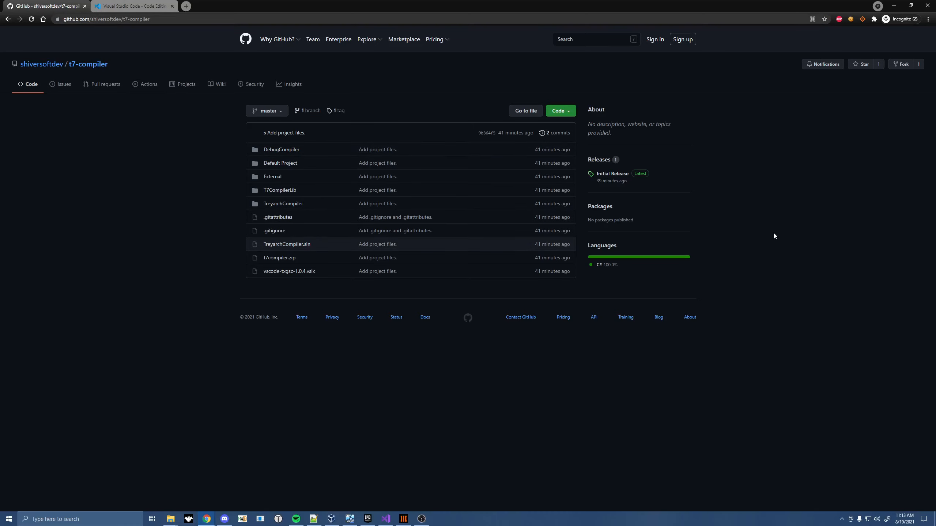
{"action": "left_click", "coordinate": [131, 6]}
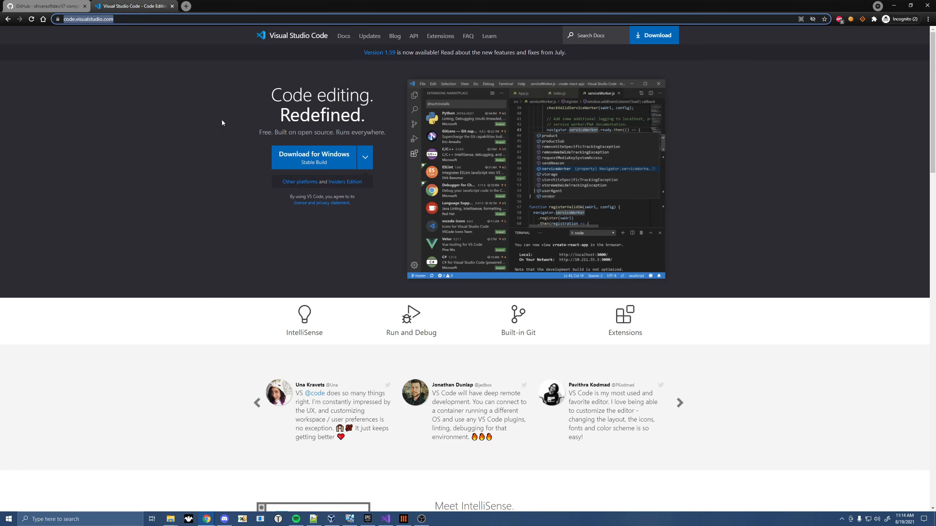
{"action": "mouse_move", "coordinate": [213, 156]}
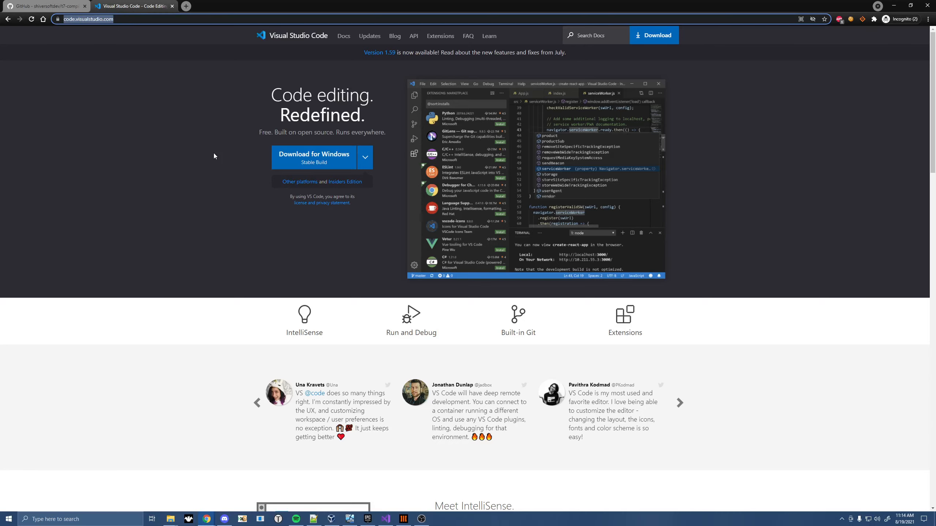
{"action": "mouse_move", "coordinate": [258, 304]}
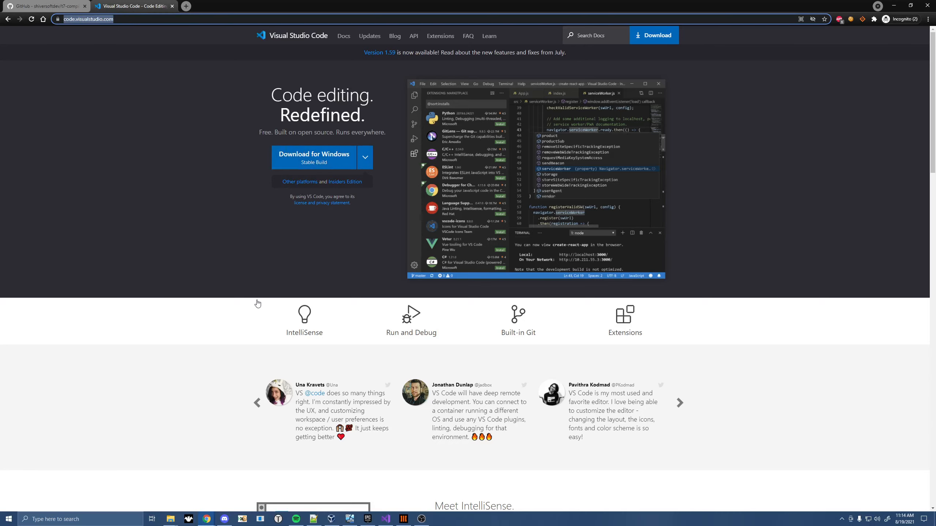
{"action": "mouse_move", "coordinate": [245, 287]}
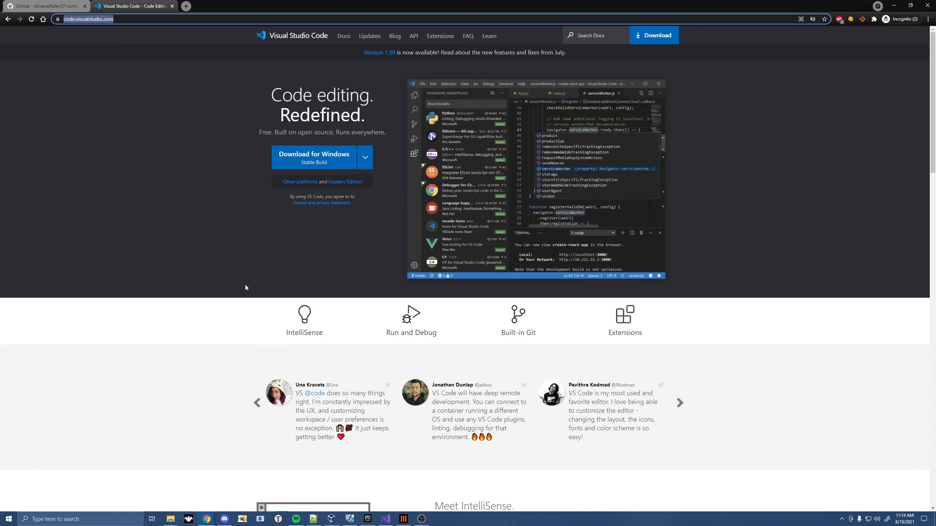
Download the t7-compiler Initial Release source code zip and show the empty youtube folder.
{"action": "left_click", "coordinate": [45, 6]}
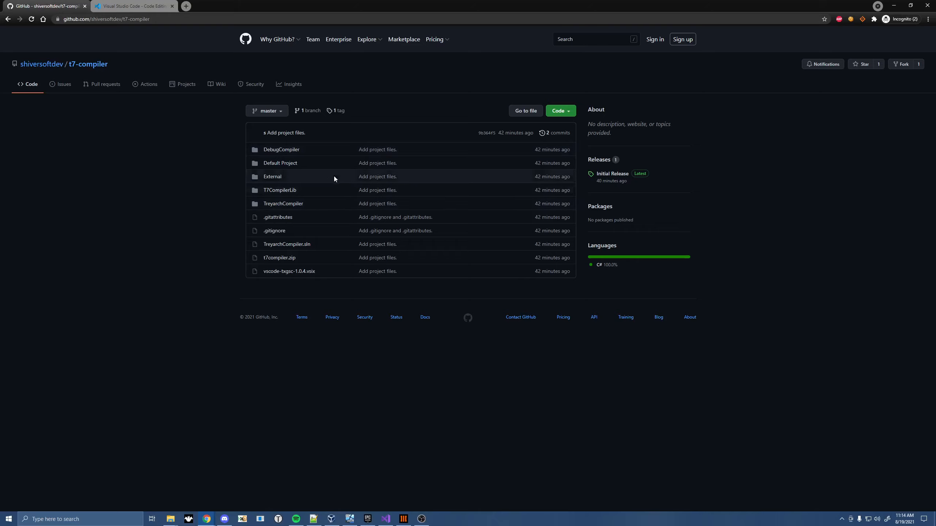
{"action": "mouse_move", "coordinate": [125, 144]}
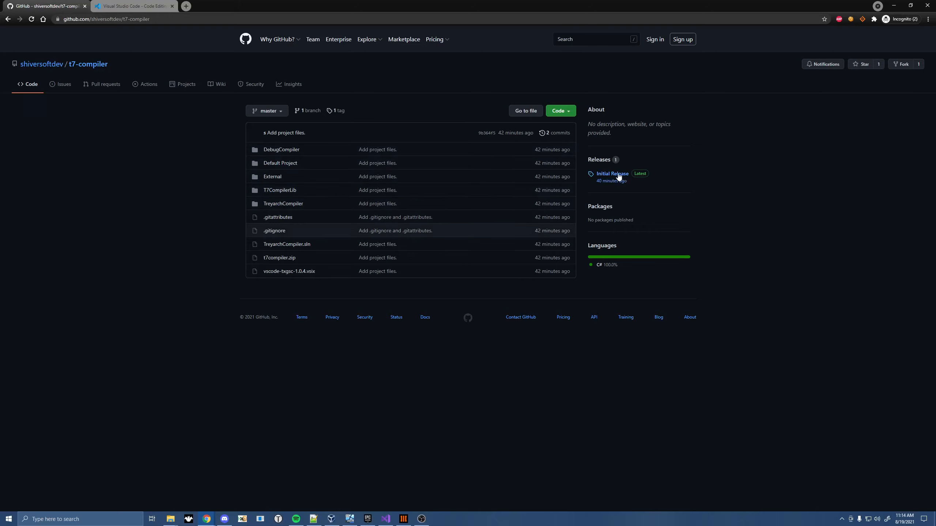
{"action": "left_click", "coordinate": [612, 174]}
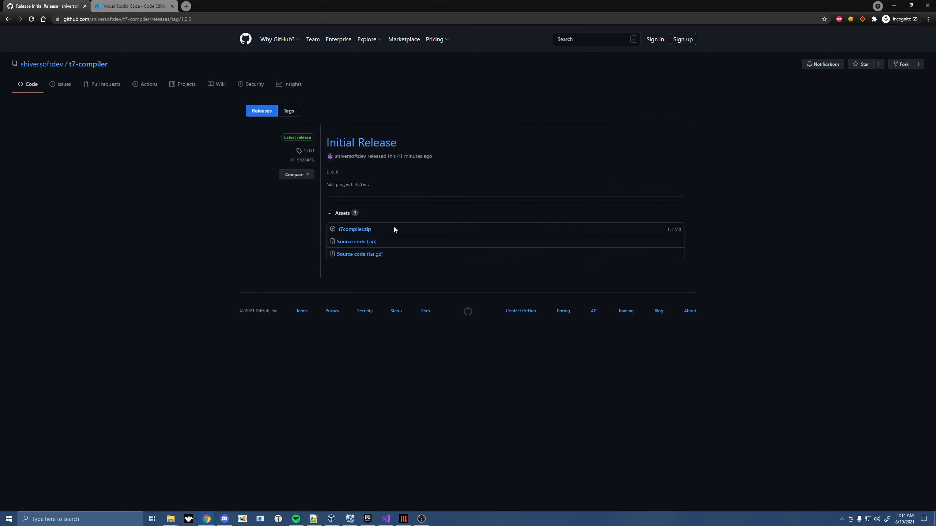
{"action": "mouse_move", "coordinate": [356, 242]}
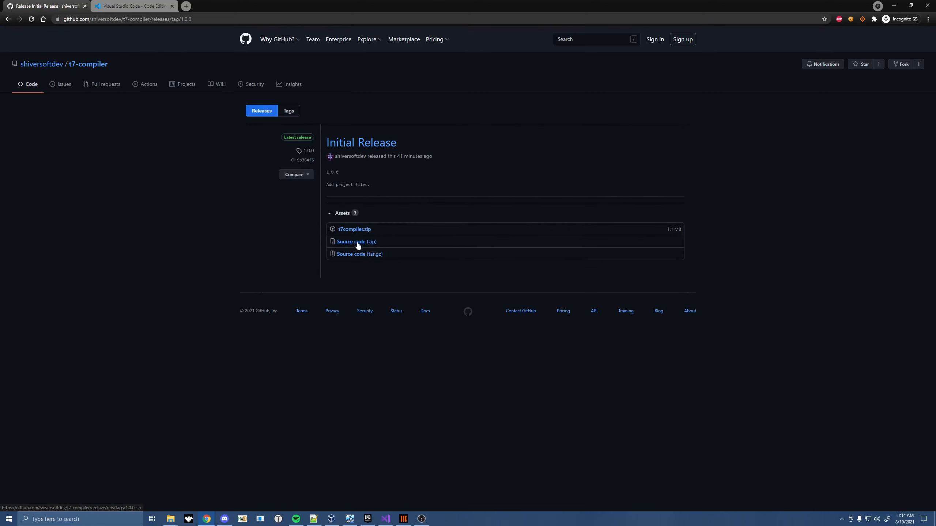
{"action": "left_click", "coordinate": [356, 242]}
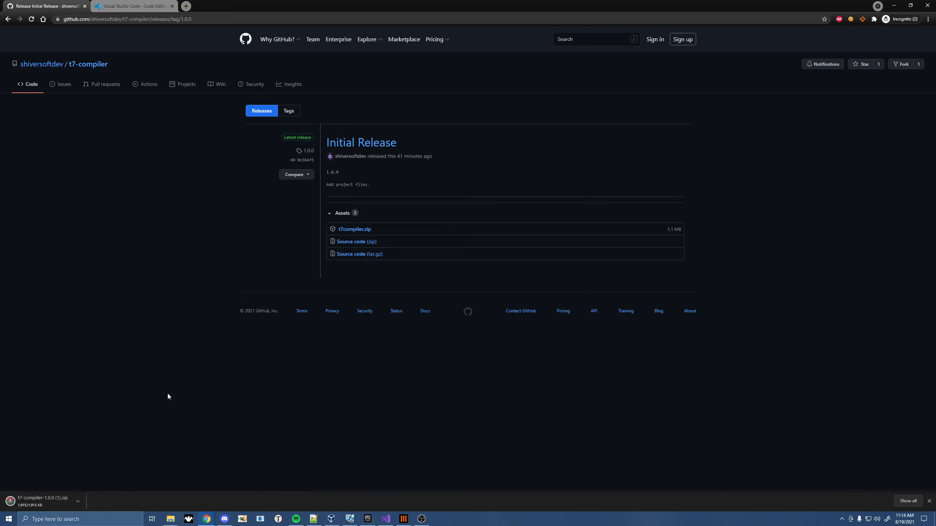
{"action": "left_click", "coordinate": [170, 518]}
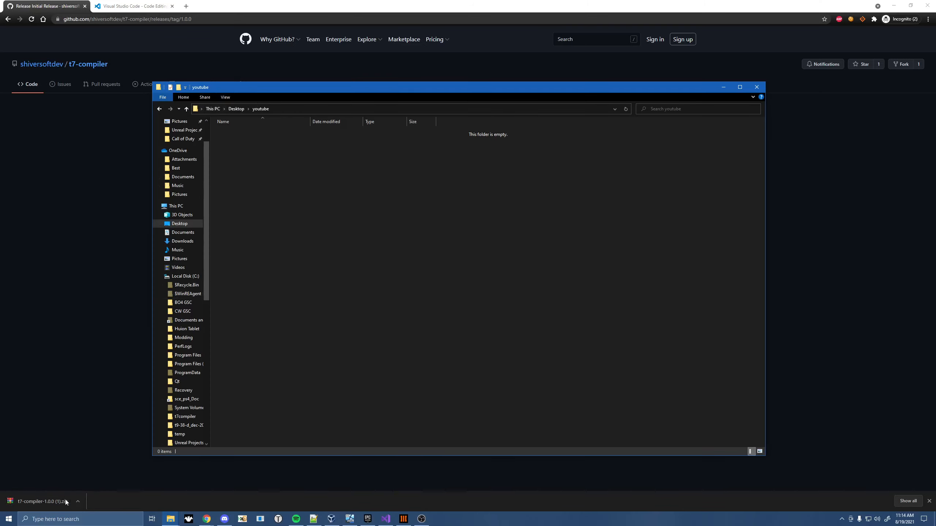
Extract the vsix and Default Project to youtube and replace the t7compiler files on C: from t7compiler.zip.
{"action": "left_click", "coordinate": [50, 501]}
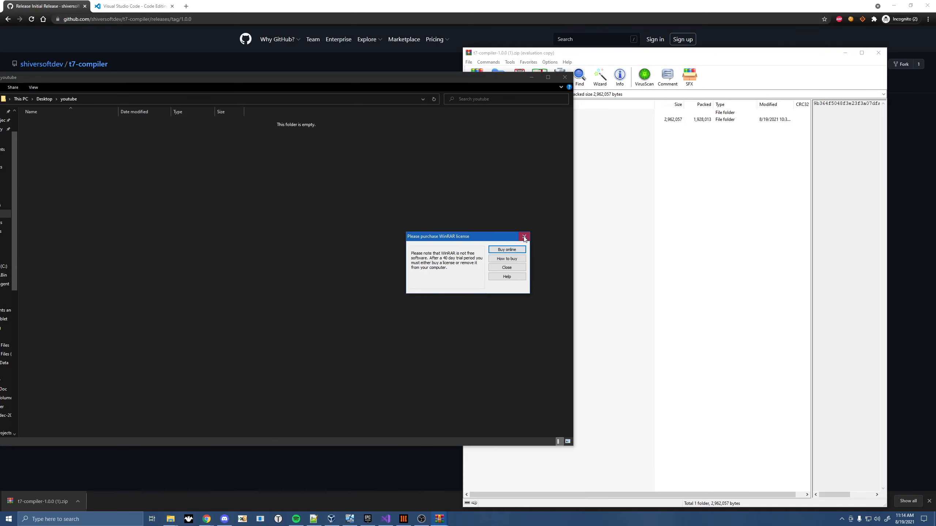
{"action": "left_click", "coordinate": [505, 267]}
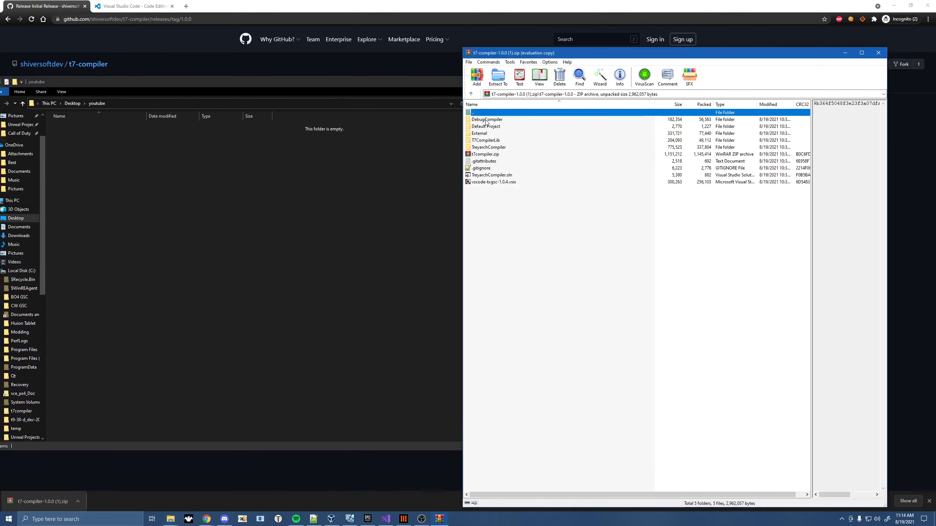
{"action": "left_click", "coordinate": [492, 182]}
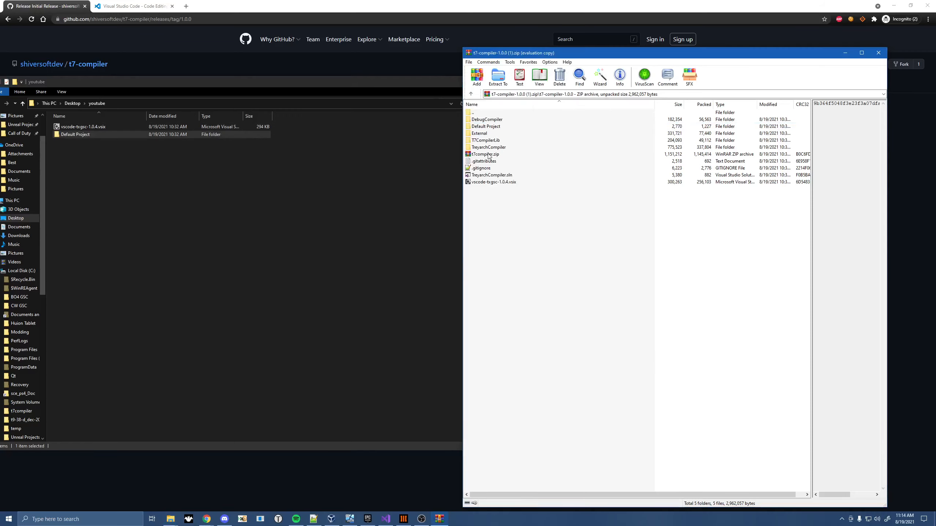
{"action": "double_click", "coordinate": [484, 154]}
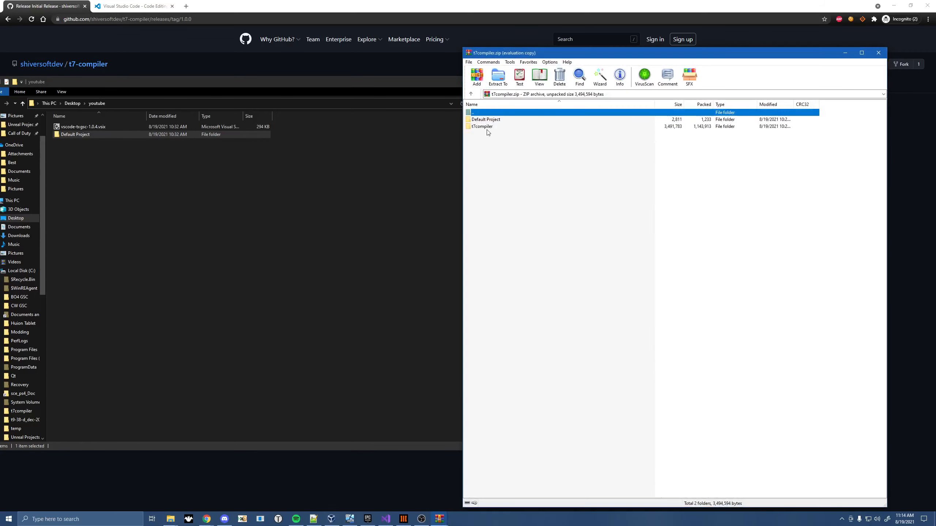
{"action": "left_click", "coordinate": [482, 126]}
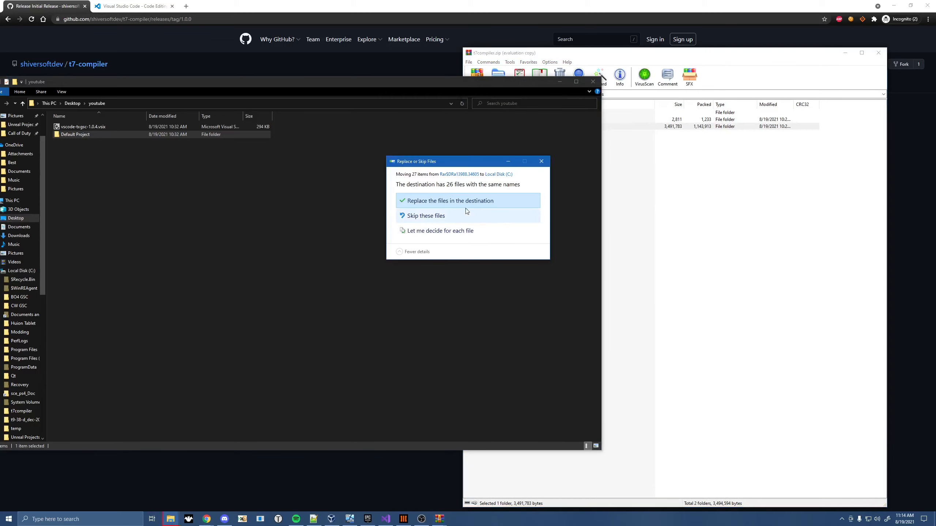
{"action": "left_click", "coordinate": [448, 201]}
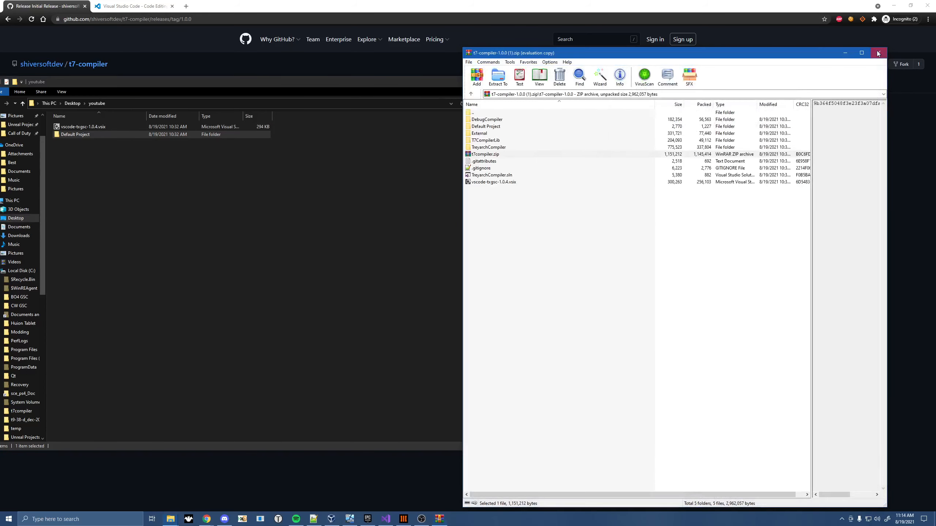
{"action": "left_click", "coordinate": [877, 52]}
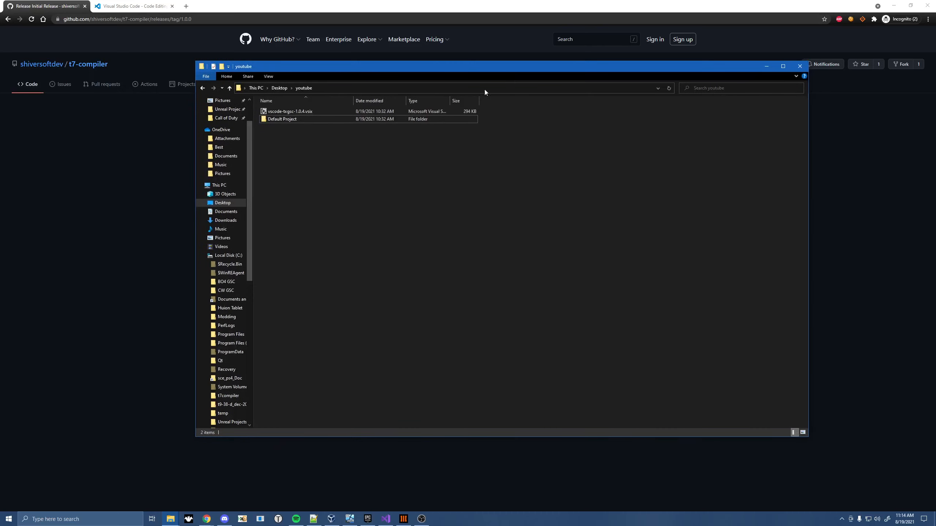
Open the extracted Default Project folder in Visual Studio Code.
{"action": "double_click", "coordinate": [282, 118]}
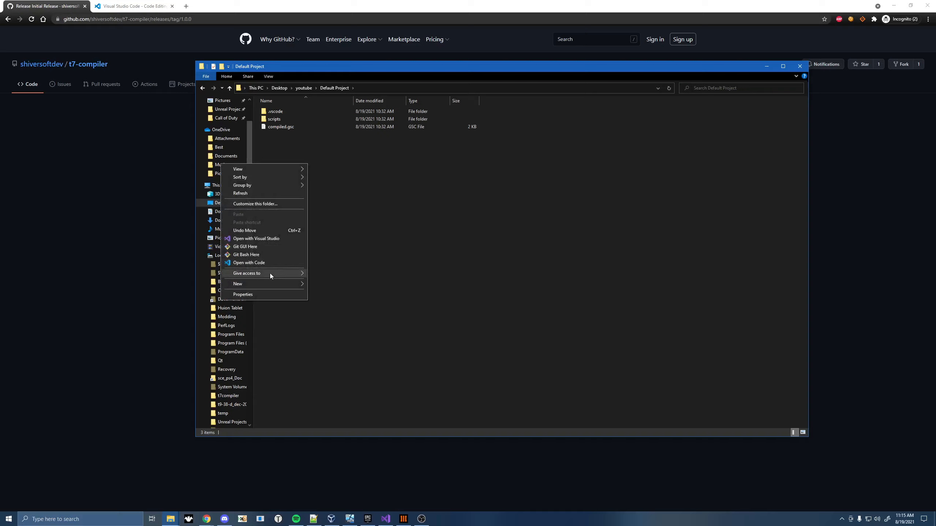
{"action": "left_click", "coordinate": [249, 262]}
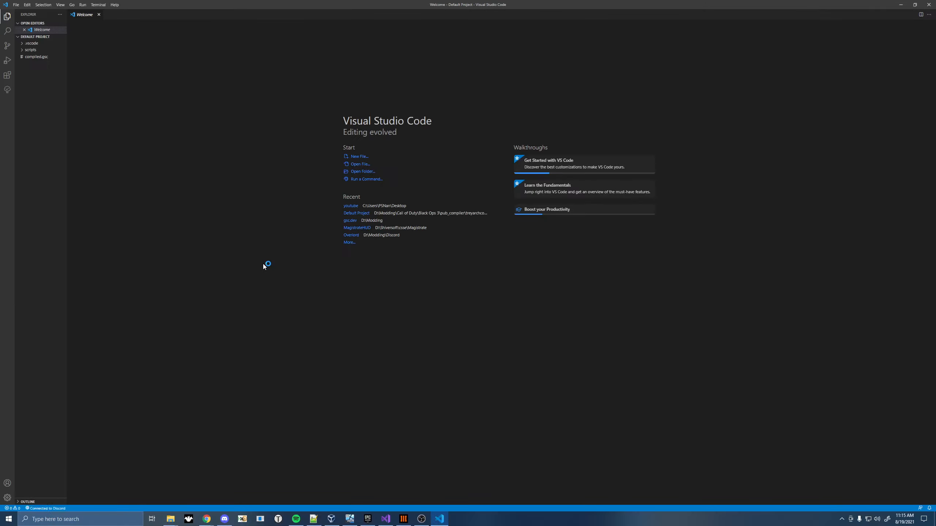
Install the Treyarch GSC extension from vscode-tsgsc-1.0.4.vsix and reload the editor.
{"action": "left_click", "coordinate": [99, 14]}
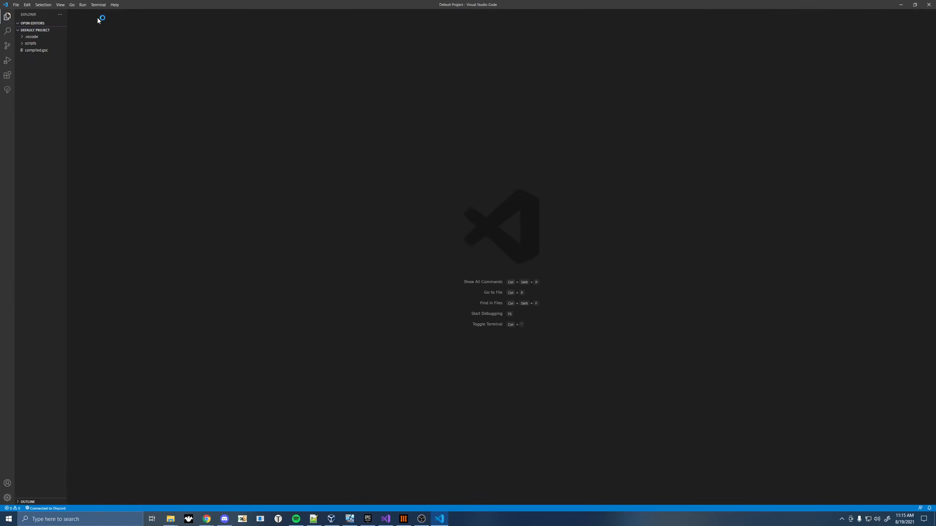
{"action": "mouse_move", "coordinate": [8, 74]}
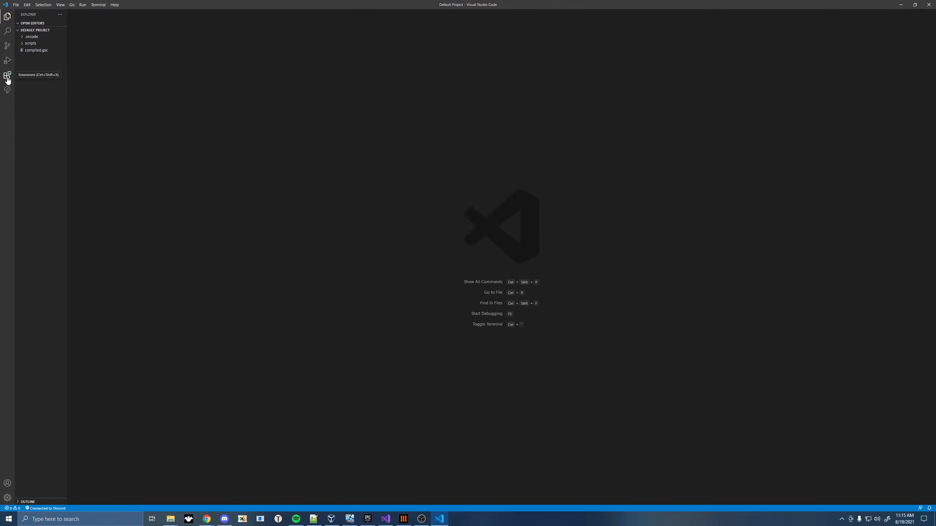
{"action": "left_click", "coordinate": [8, 75]}
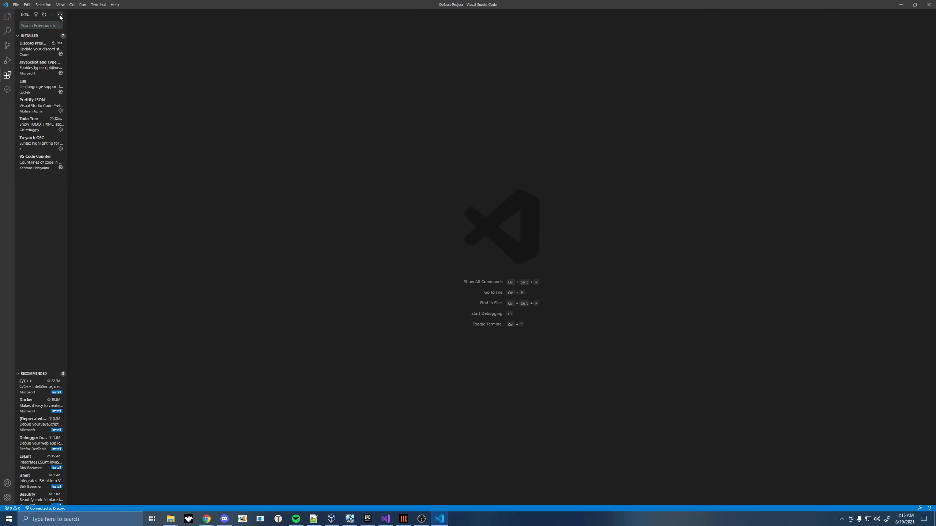
{"action": "left_click", "coordinate": [60, 15]}
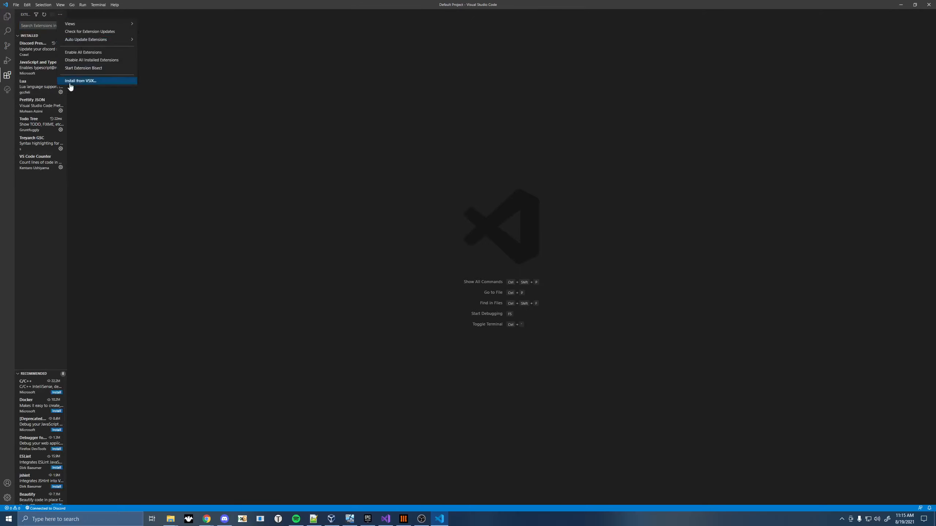
{"action": "left_click", "coordinate": [79, 81]}
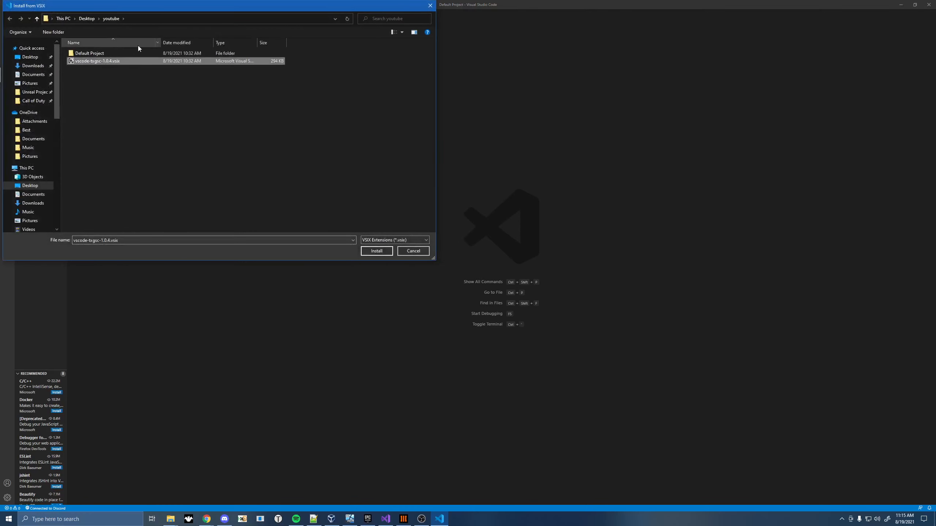
{"action": "mouse_move", "coordinate": [111, 63]}
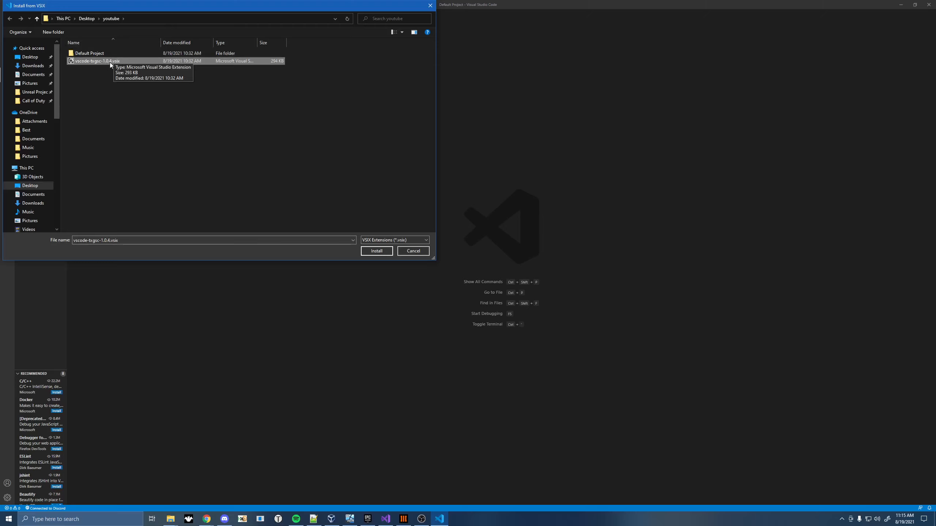
{"action": "left_click", "coordinate": [376, 251]}
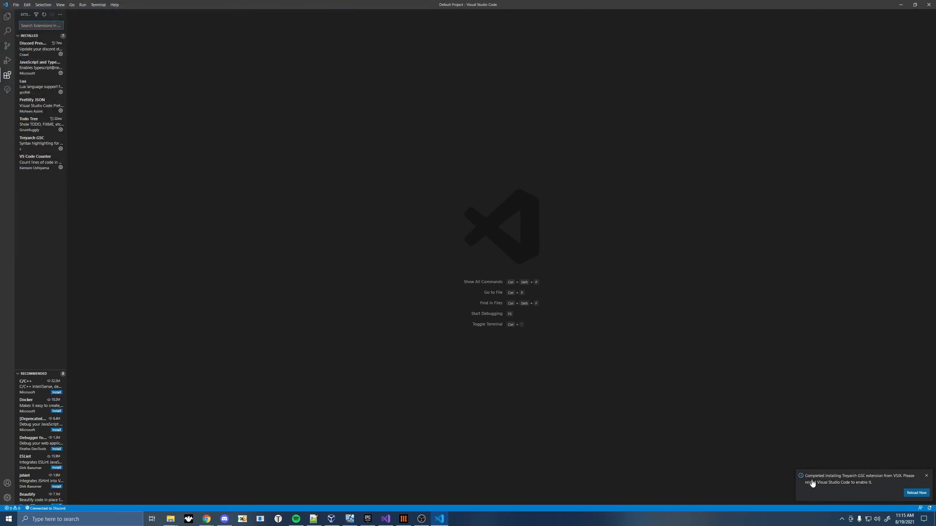
{"action": "mouse_move", "coordinate": [880, 483]}
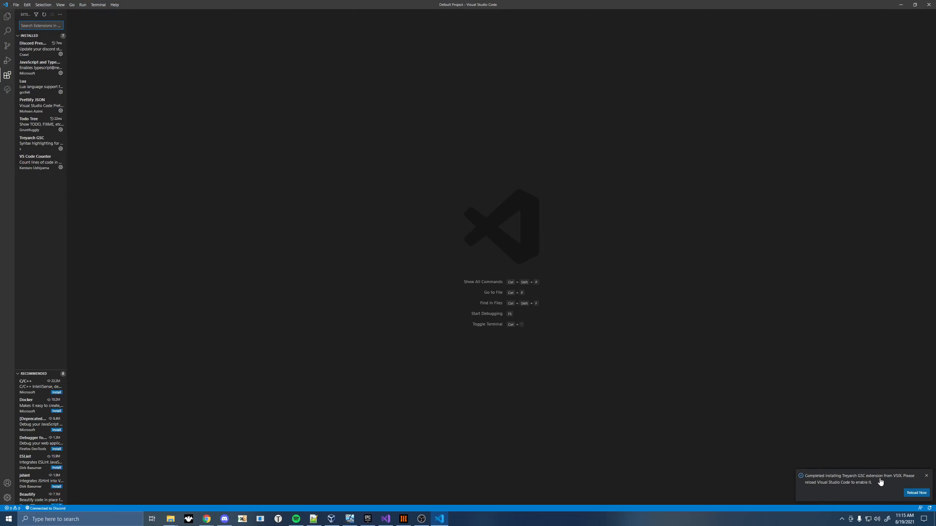
{"action": "left_click", "coordinate": [916, 493]}
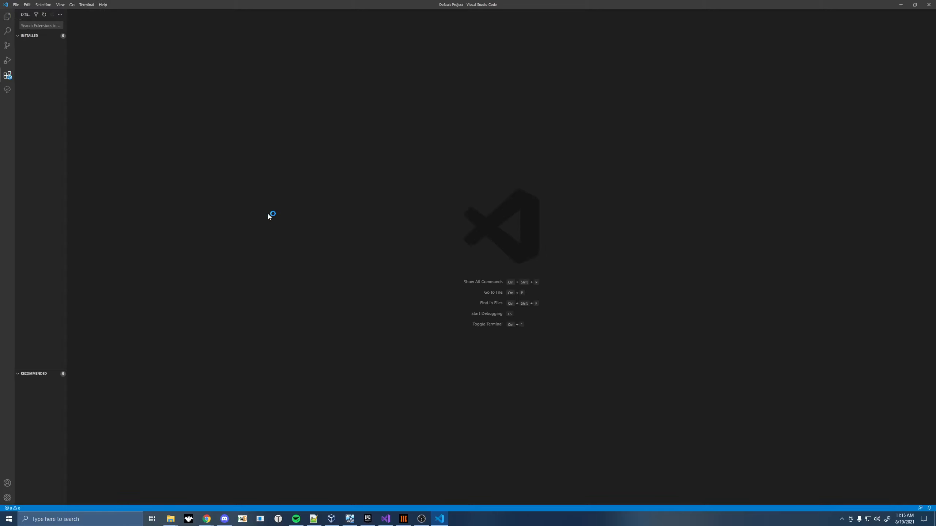
{"action": "left_click", "coordinate": [8, 16]}
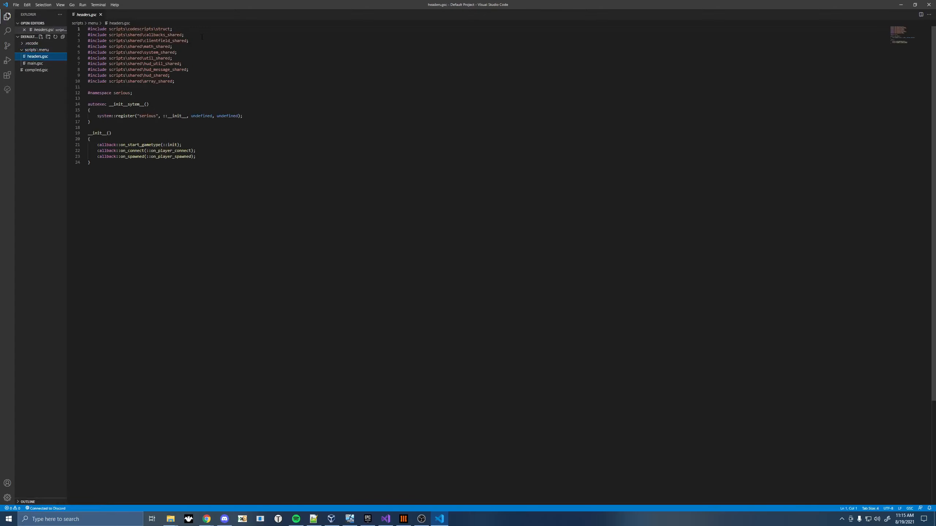
Bind a user shortcut to Tasks: Run Test Task via Keyboard Shortcuts searched for 'test task'.
{"action": "left_click", "coordinate": [35, 63]}
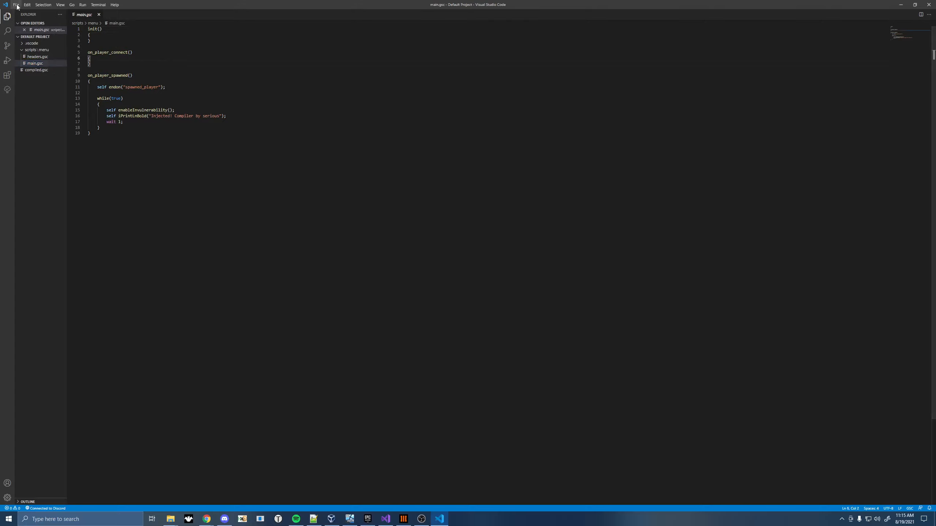
{"action": "left_click", "coordinate": [15, 5]}
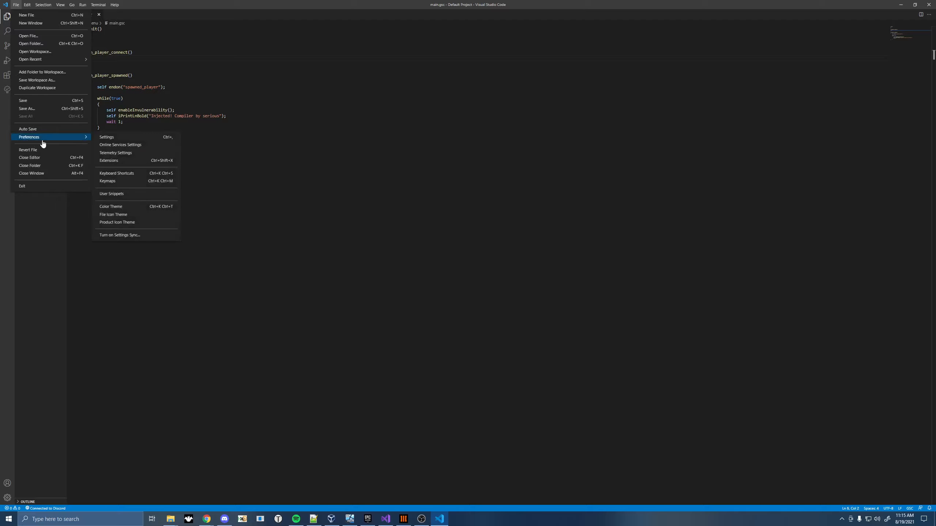
{"action": "mouse_move", "coordinate": [25, 142]}
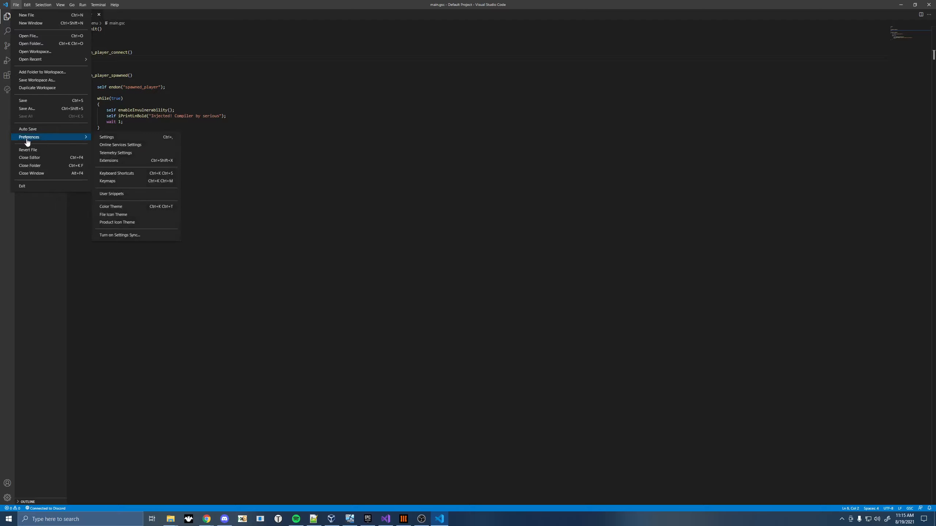
{"action": "mouse_move", "coordinate": [116, 173]}
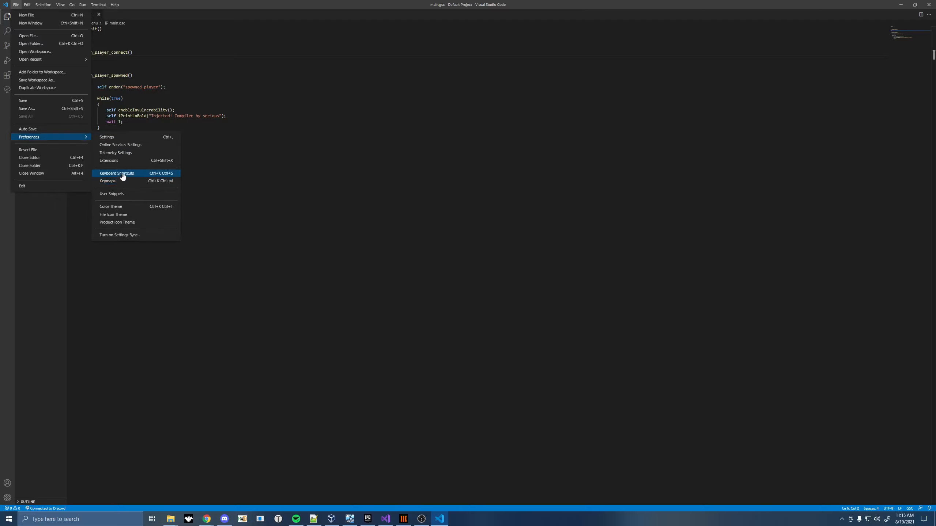
{"action": "left_click", "coordinate": [117, 173]}
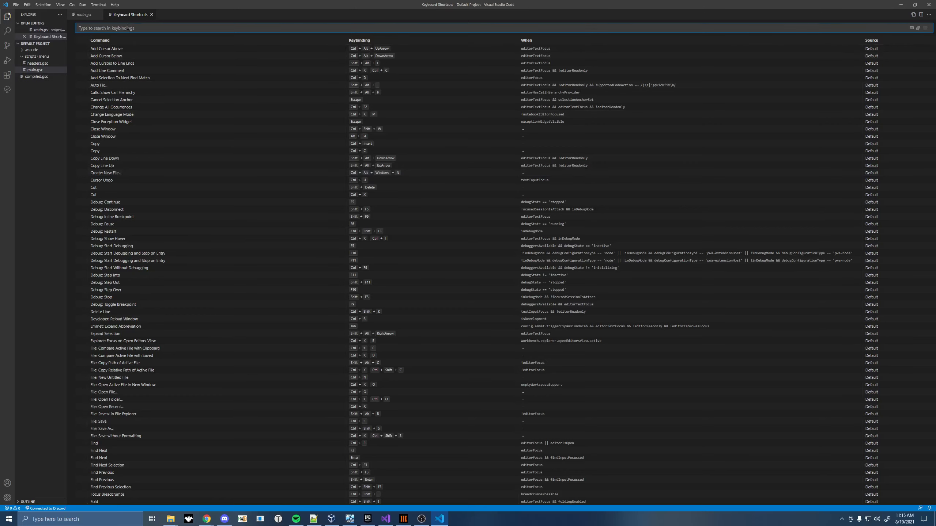
{"action": "type", "text": "test task"}
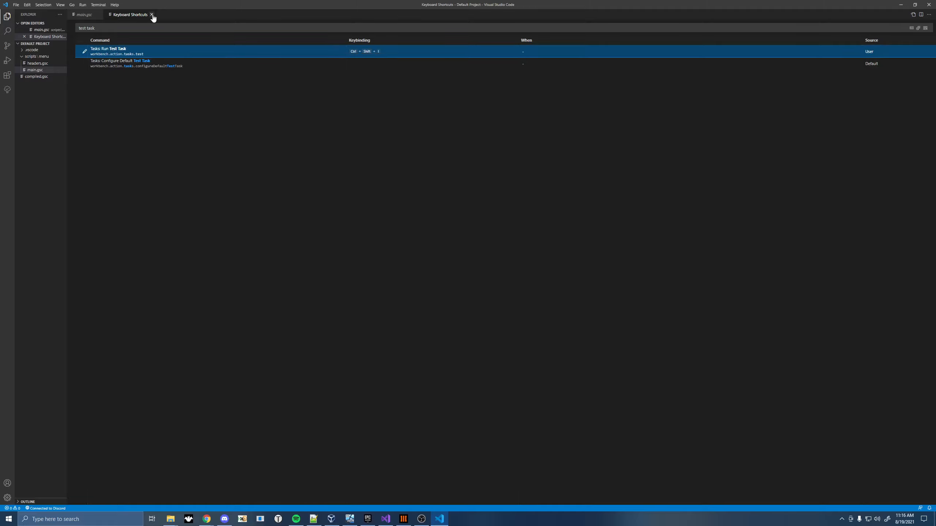
{"action": "left_click", "coordinate": [152, 15]}
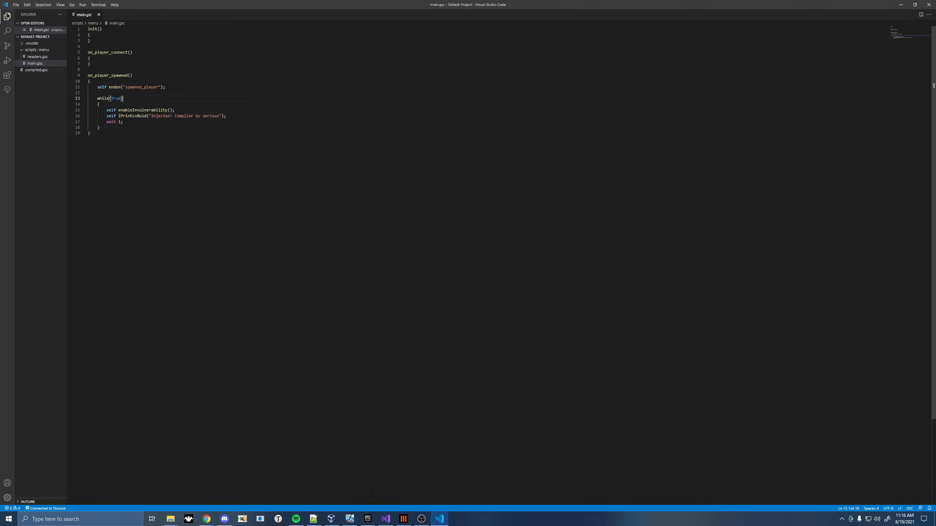
Compile and inject main.gsc, then start the private Shadows of Evil match countdown.
{"action": "left_click", "coordinate": [402, 519]}
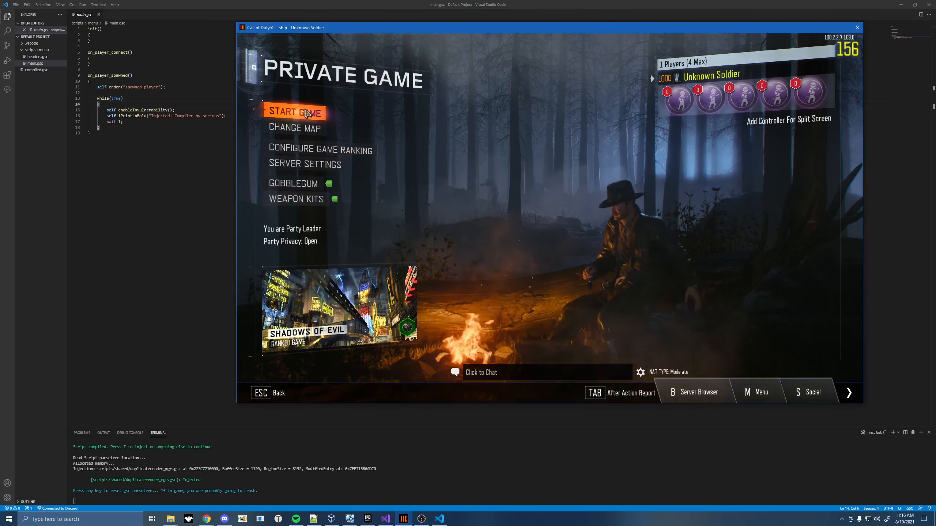
{"action": "left_click", "coordinate": [294, 112]}
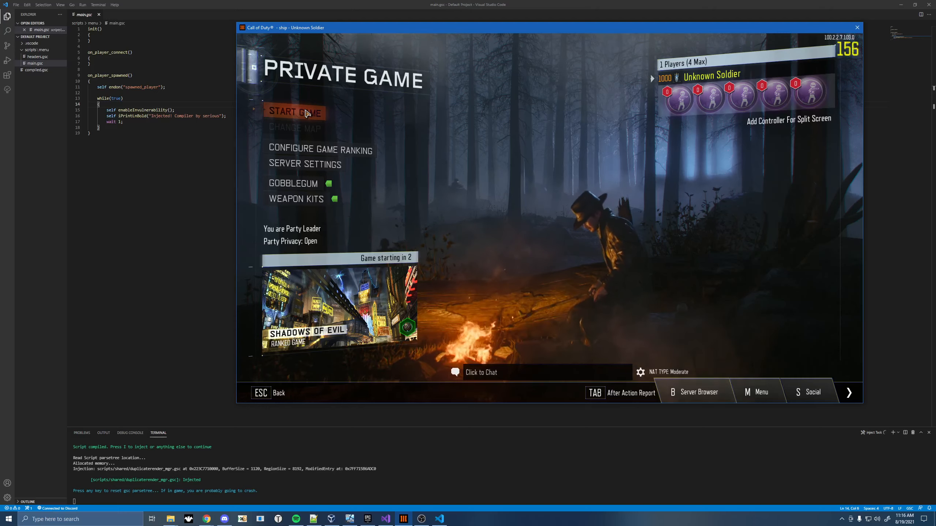
{"action": "left_click", "coordinate": [293, 112]}
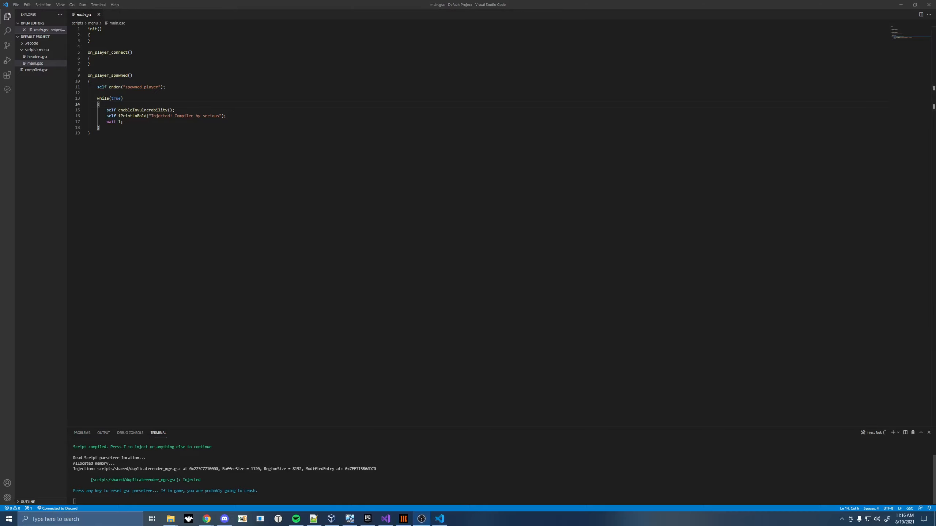
{"action": "left_click", "coordinate": [403, 518]}
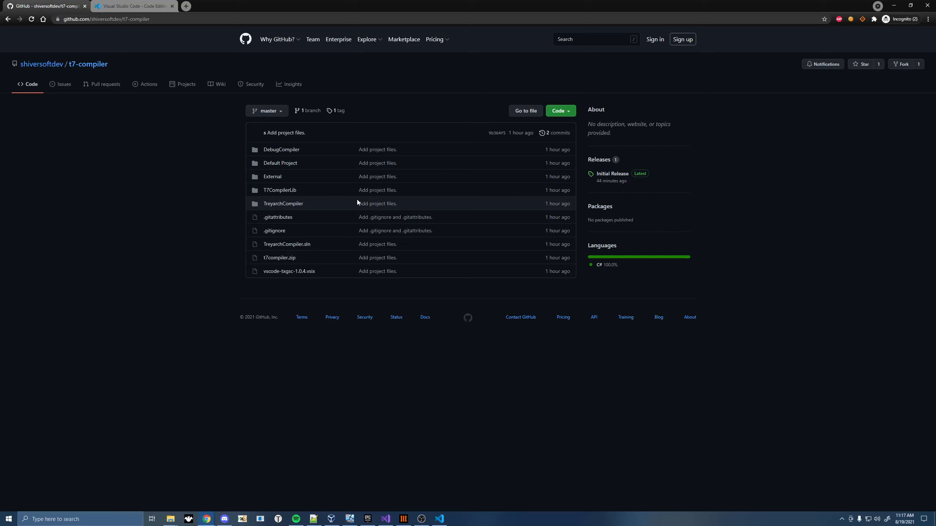
{"action": "mouse_move", "coordinate": [280, 190]}
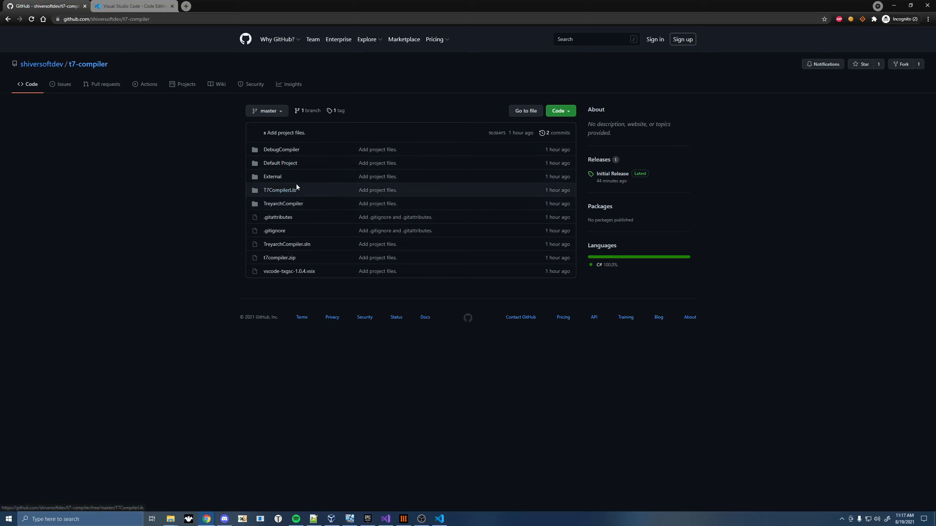
{"action": "left_click", "coordinate": [279, 190]}
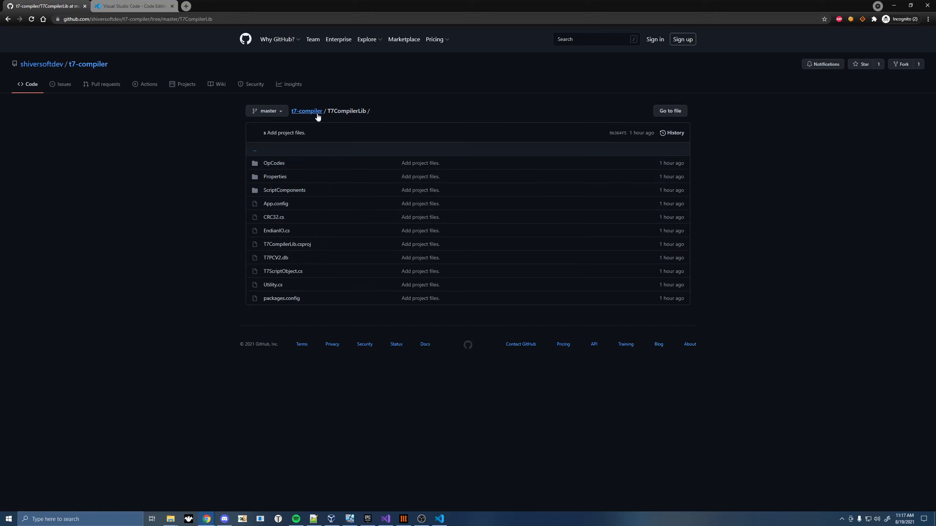
{"action": "left_click", "coordinate": [306, 112]}
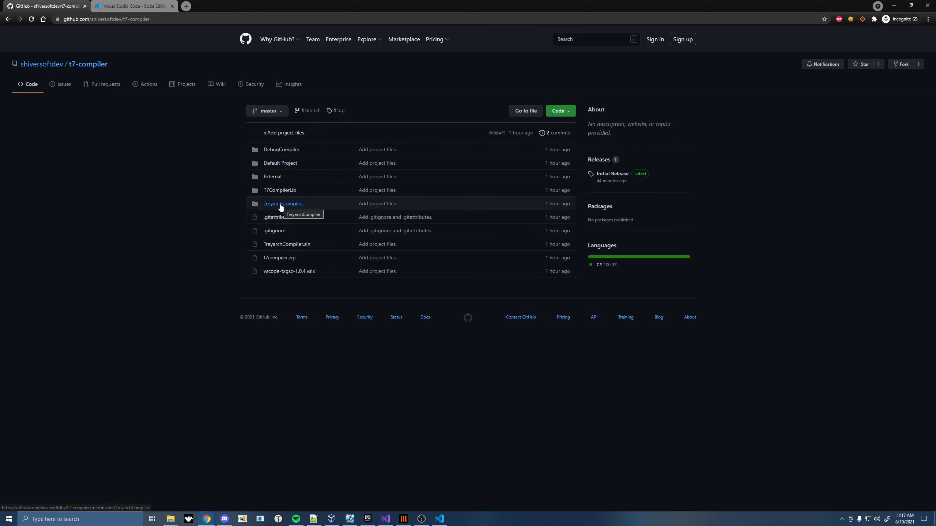
{"action": "mouse_move", "coordinate": [473, 271]}
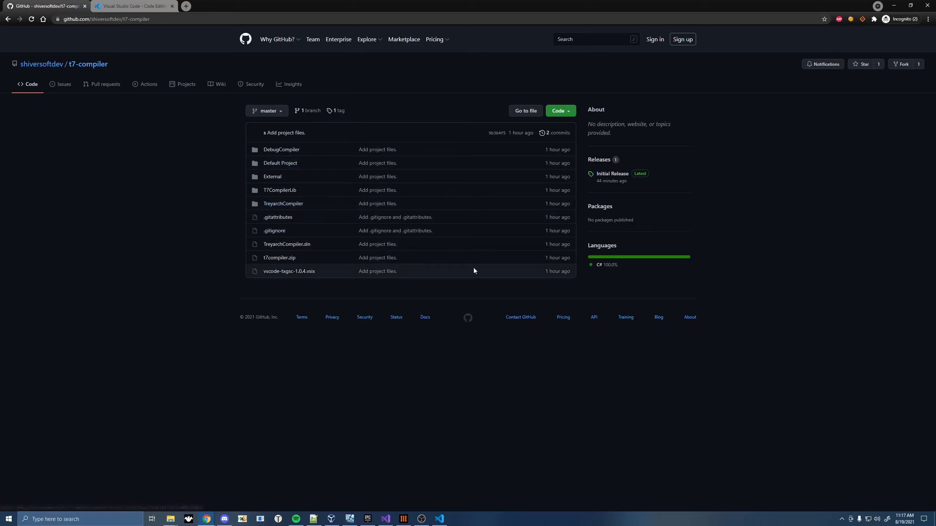